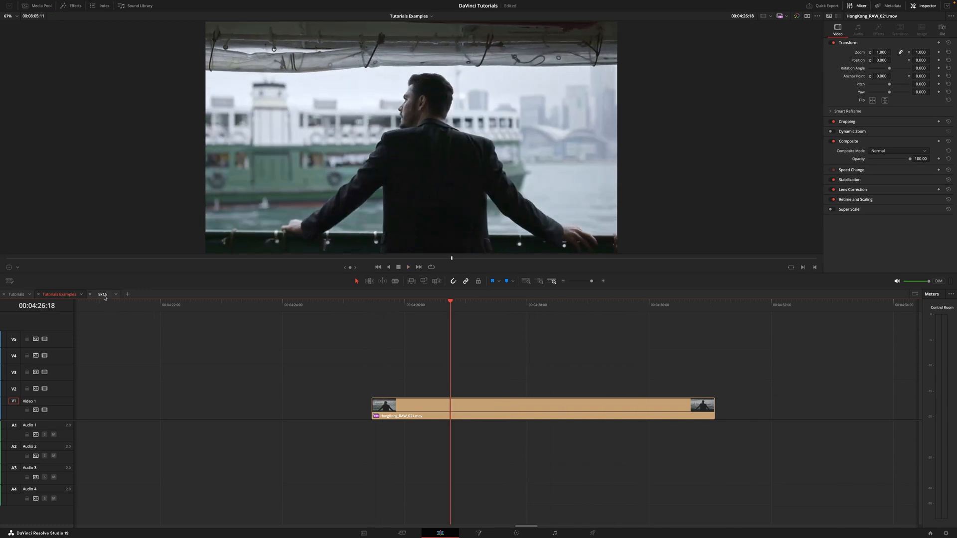
# - Switch to the 9x16 vertical timeline and select the Hong Kong ferry clip on Video 1
pyautogui.click(102, 294)
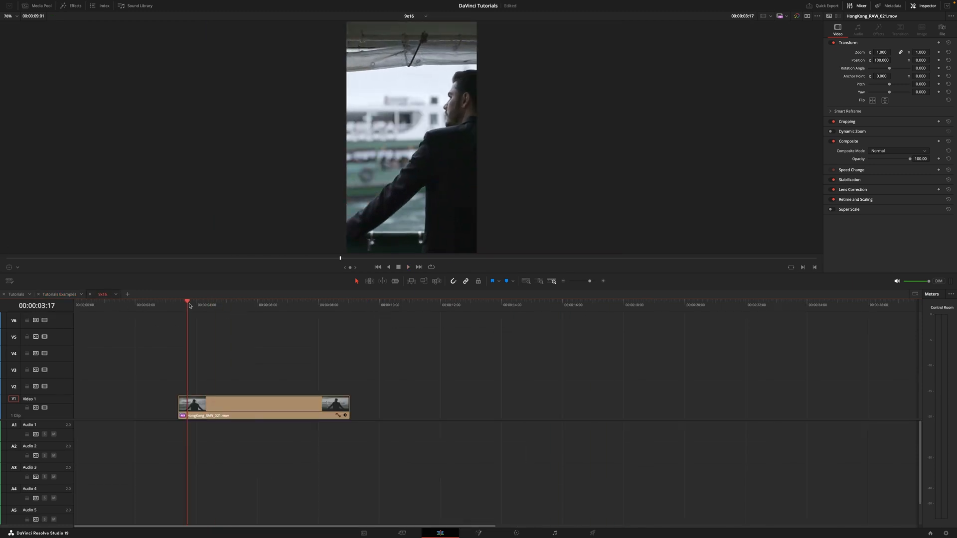
pyautogui.click(253, 305)
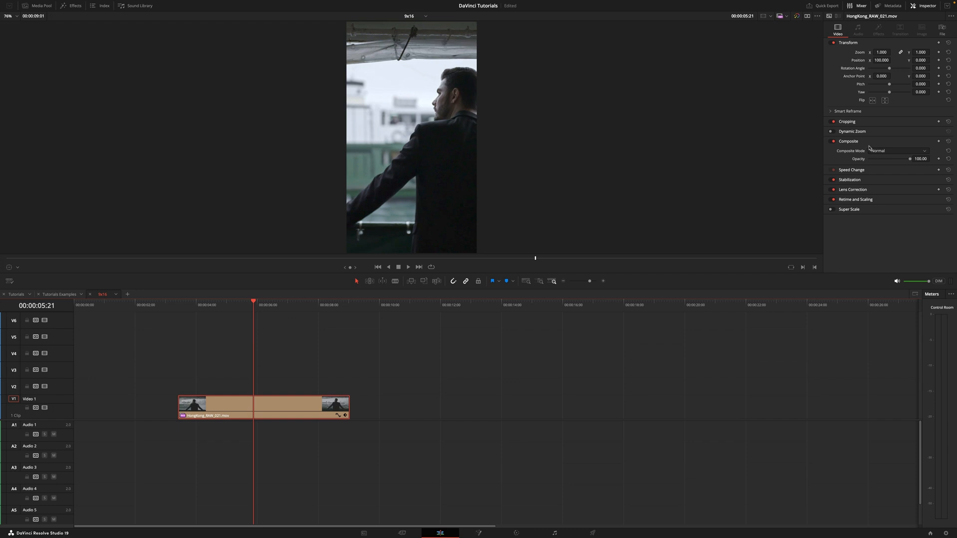
pyautogui.moveTo(910, 199)
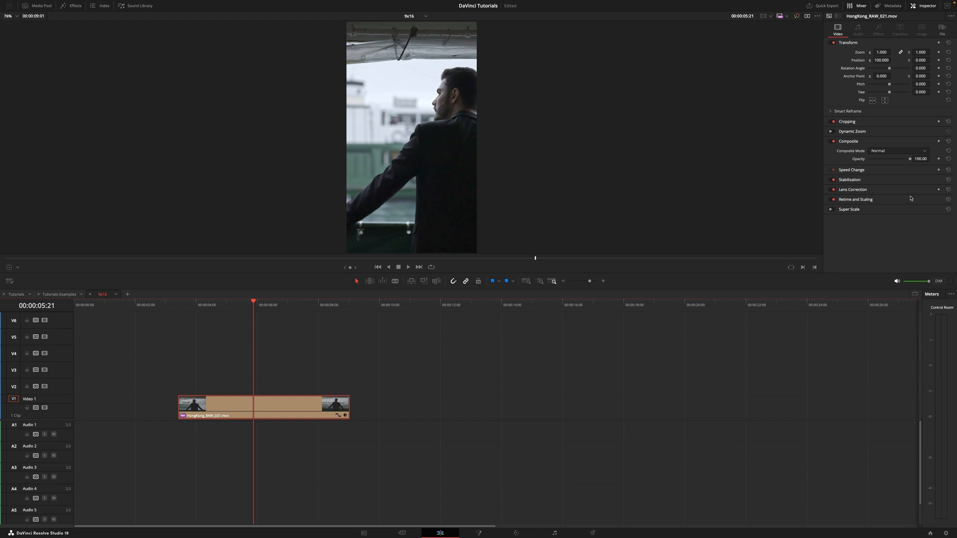
pyautogui.click(217, 305)
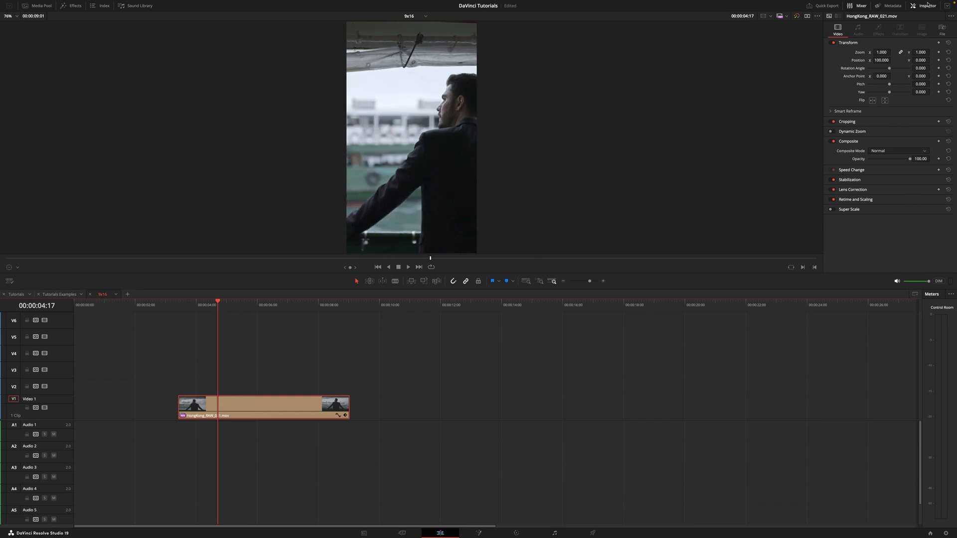
# - Run Smart Reframe in Auto mode so the man is recentred in the vertical frame
pyautogui.click(927, 6)
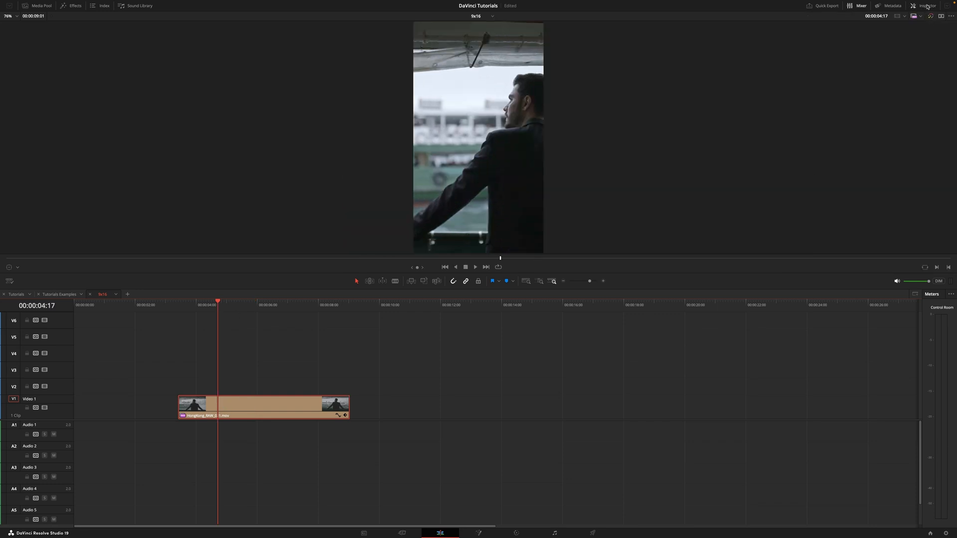
pyautogui.click(926, 6)
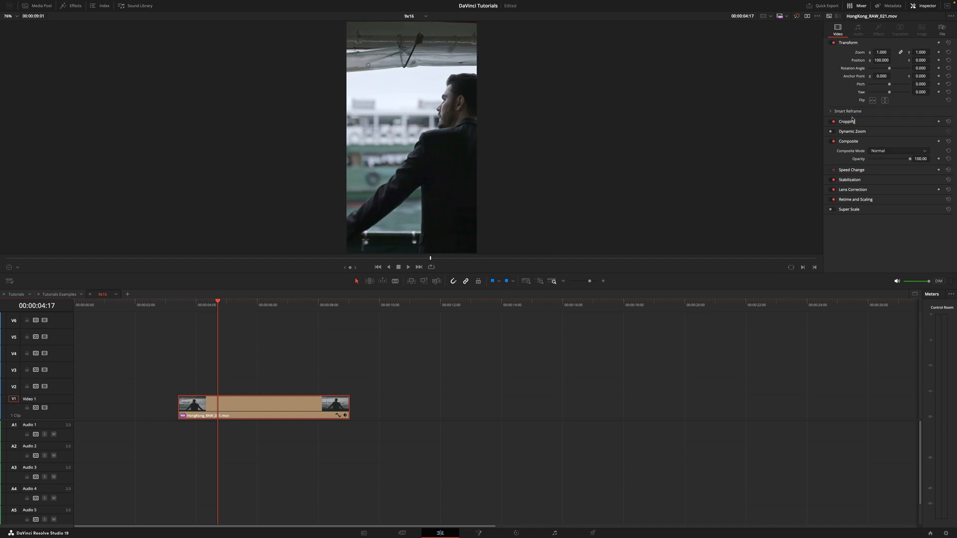
pyautogui.click(831, 110)
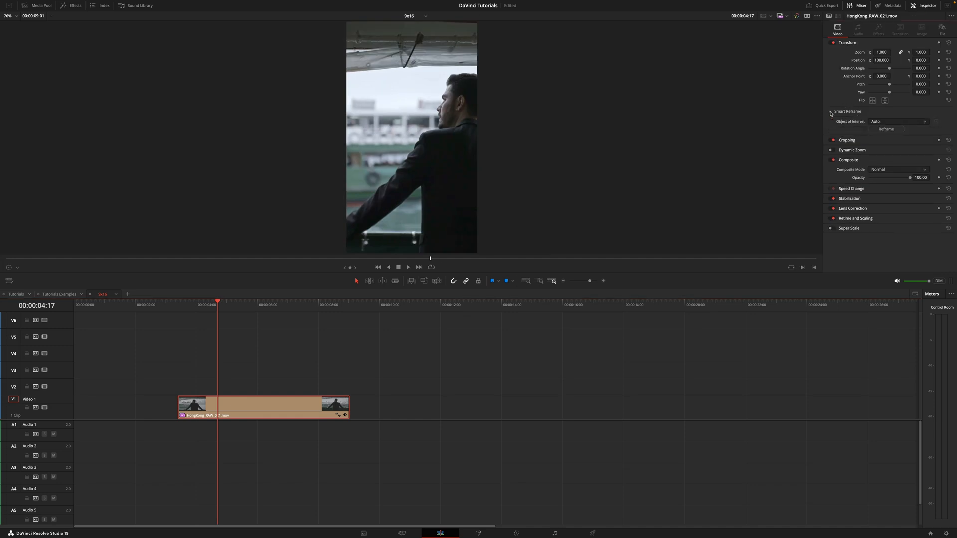
pyautogui.click(830, 112)
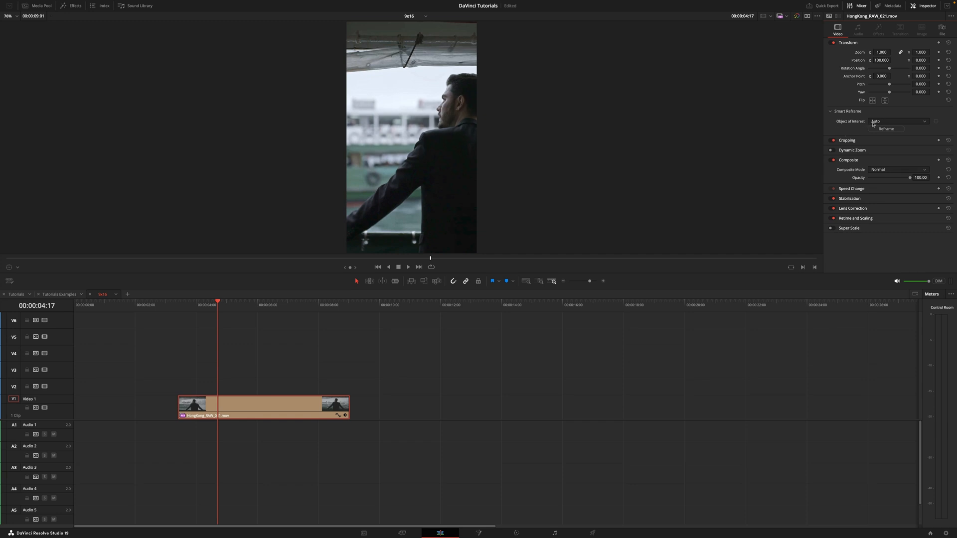
pyautogui.moveTo(877, 148)
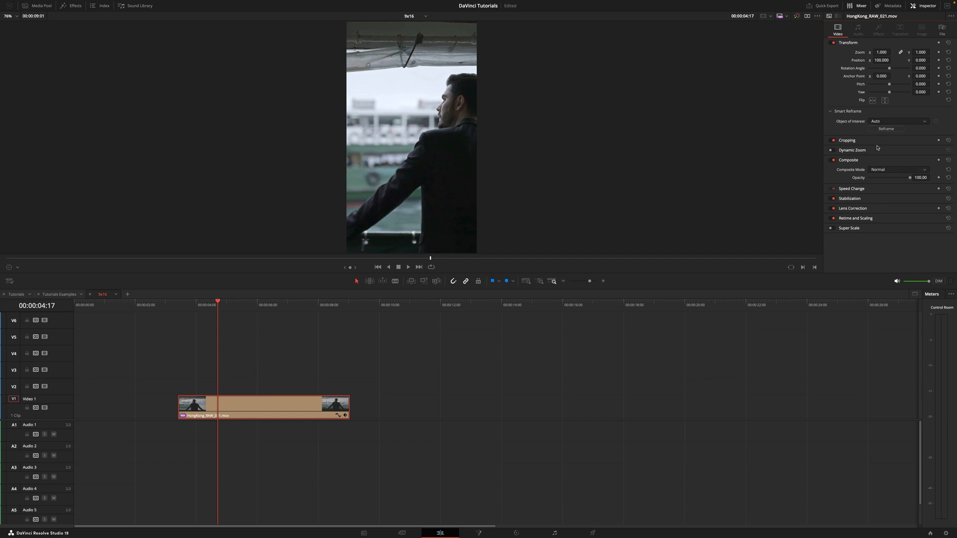
pyautogui.click(885, 128)
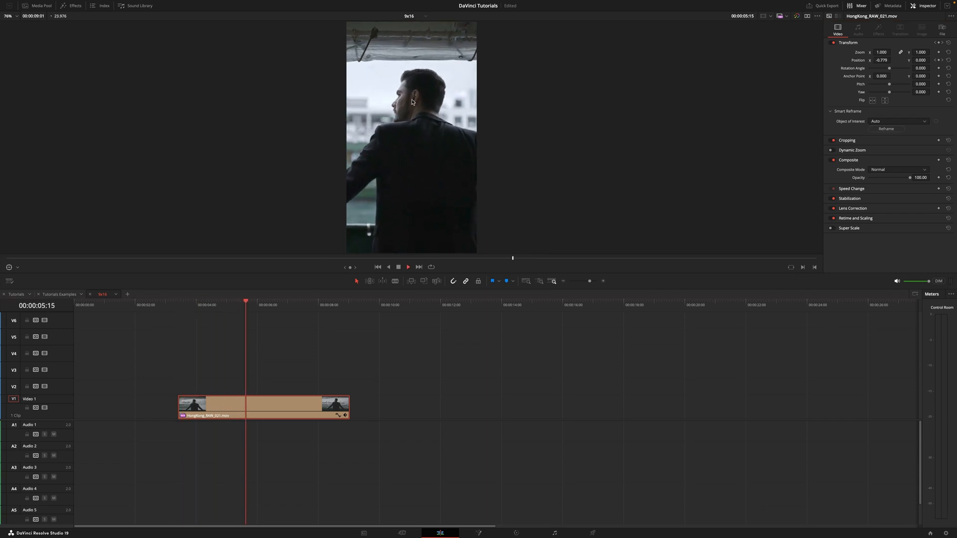
pyautogui.click(292, 301)
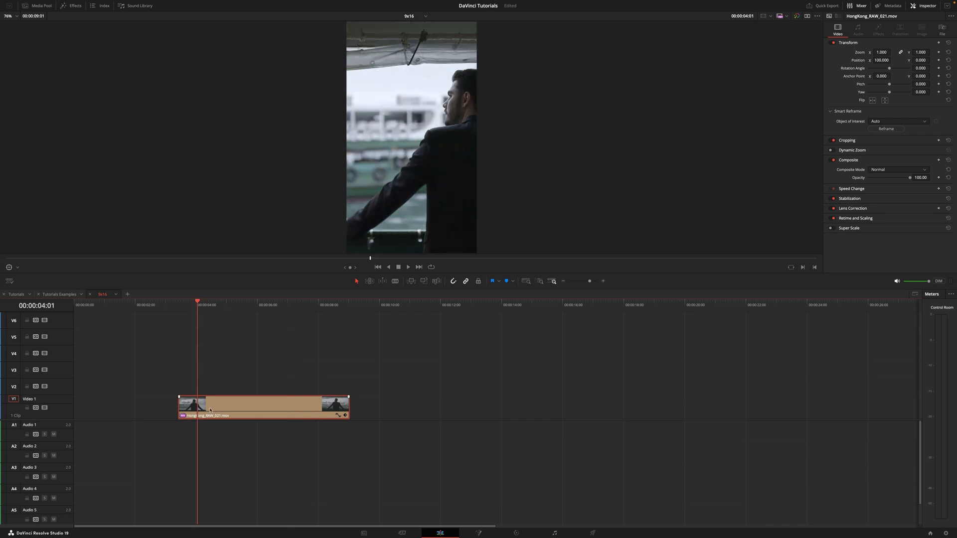
# - Reframe with Object of Interest set to a Reference Point on the man's head
pyautogui.click(897, 121)
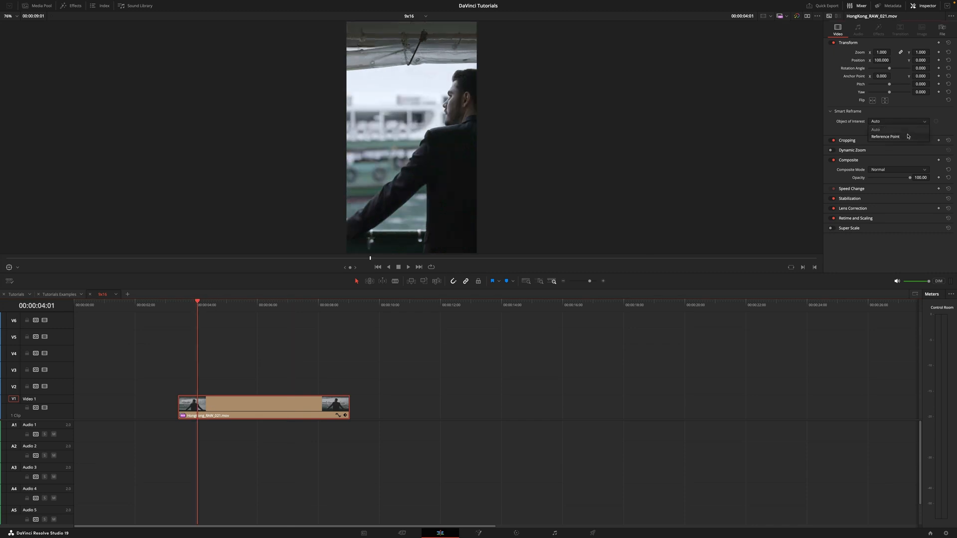
pyautogui.click(885, 137)
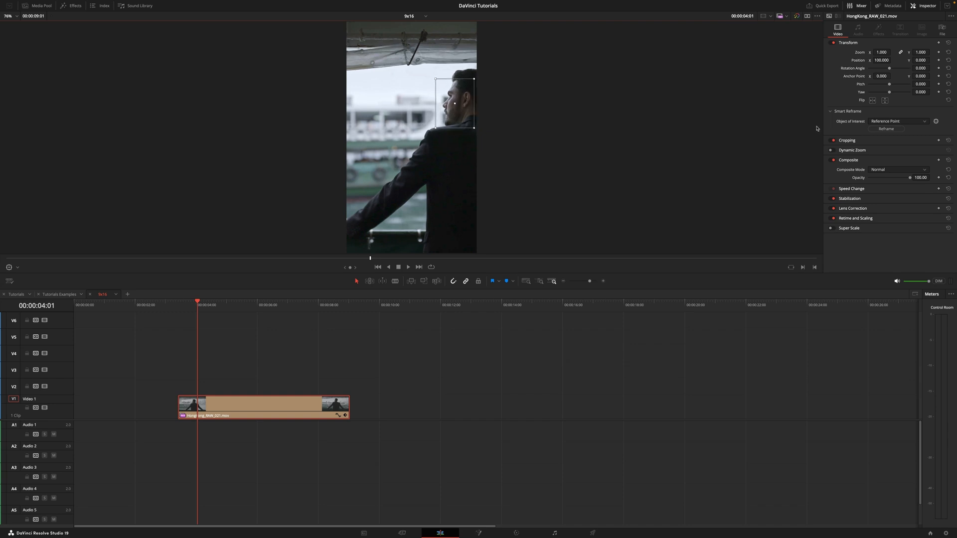
pyautogui.click(885, 128)
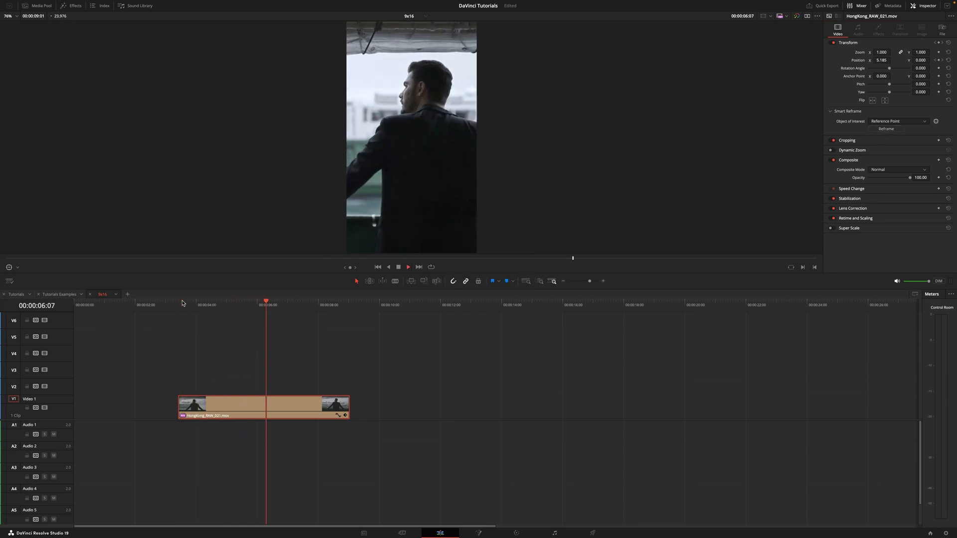
pyautogui.click(260, 305)
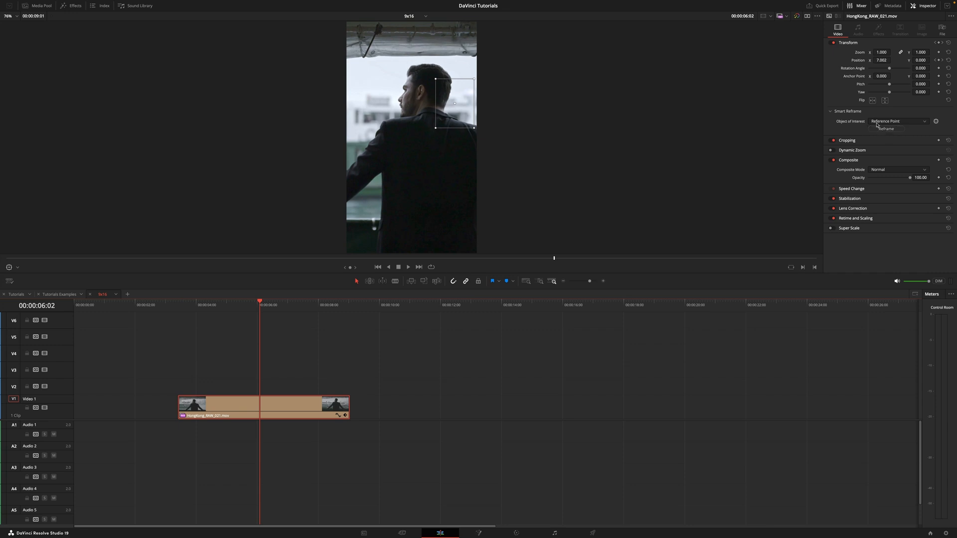
pyautogui.moveTo(416, 108)
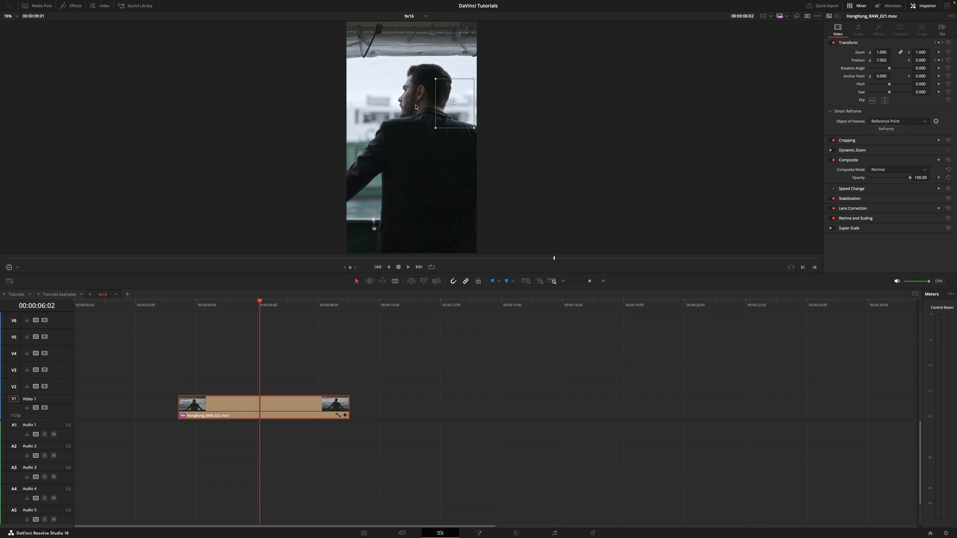
pyautogui.moveTo(445, 119)
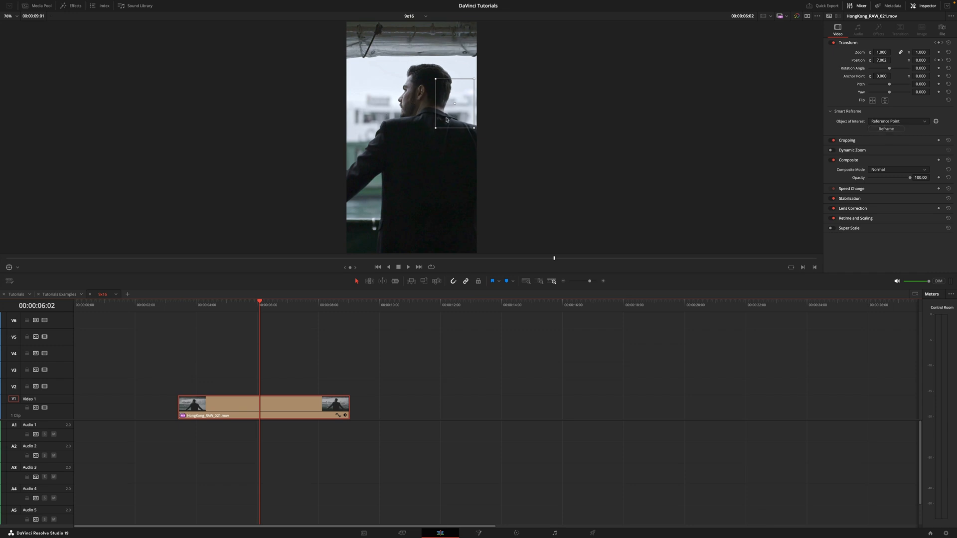
pyautogui.moveTo(284, 330)
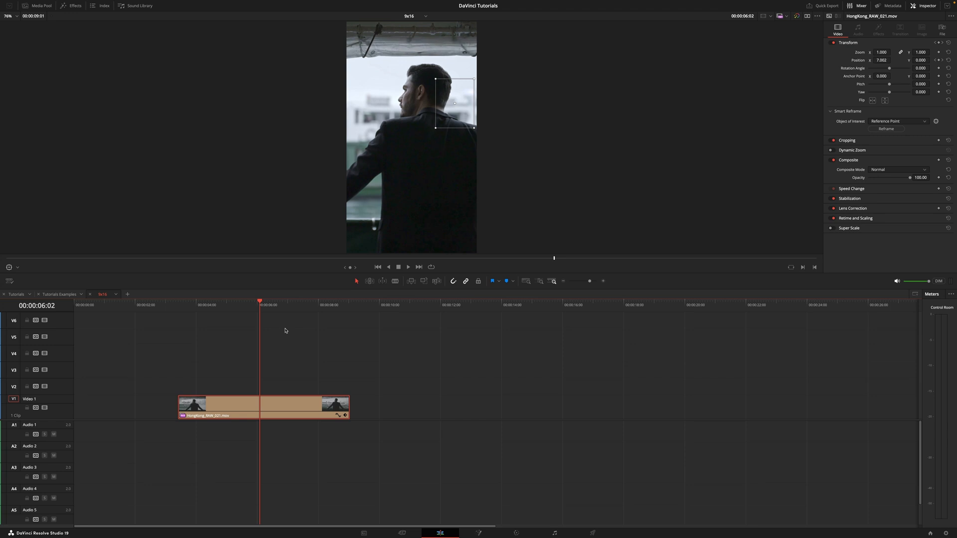